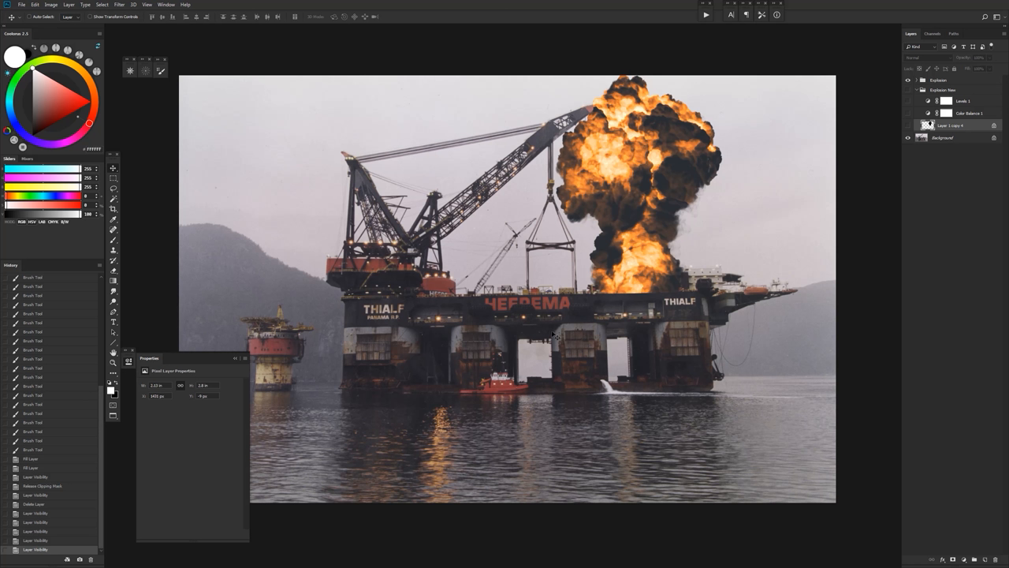
pyautogui.moveTo(817, 205)
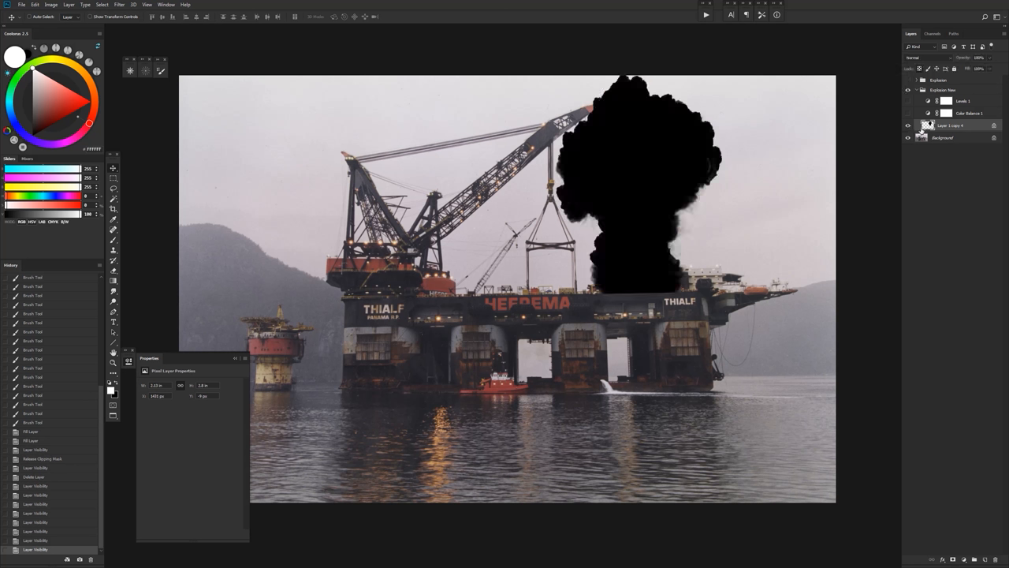
pyautogui.moveTo(735, 90)
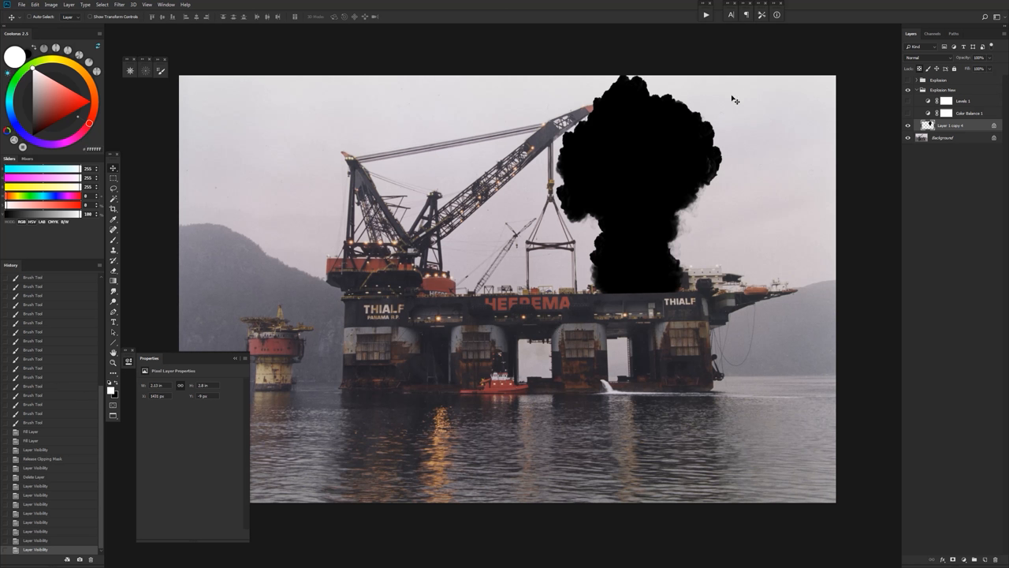
pyautogui.moveTo(536, 116)
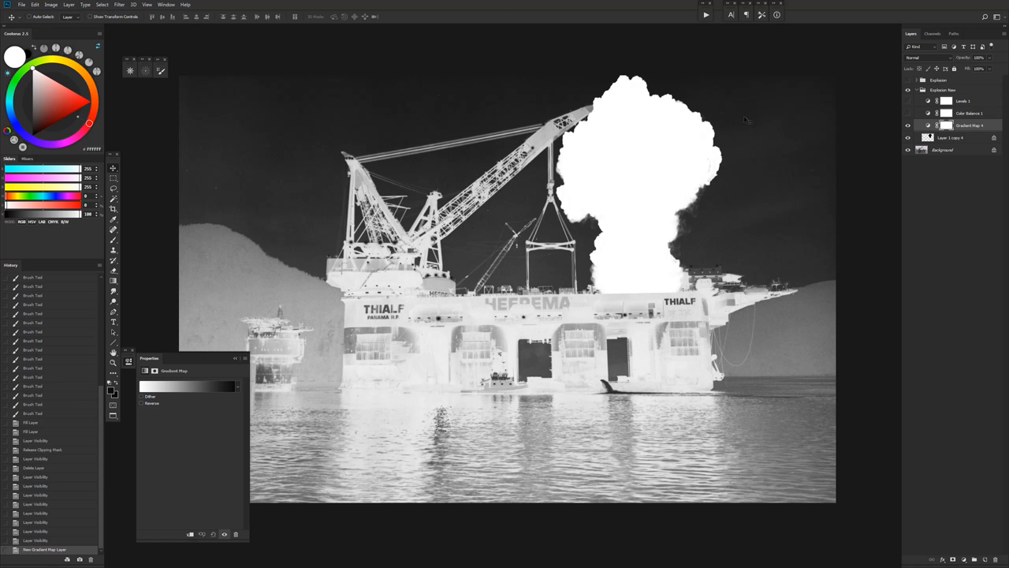
pyautogui.moveTo(190, 435)
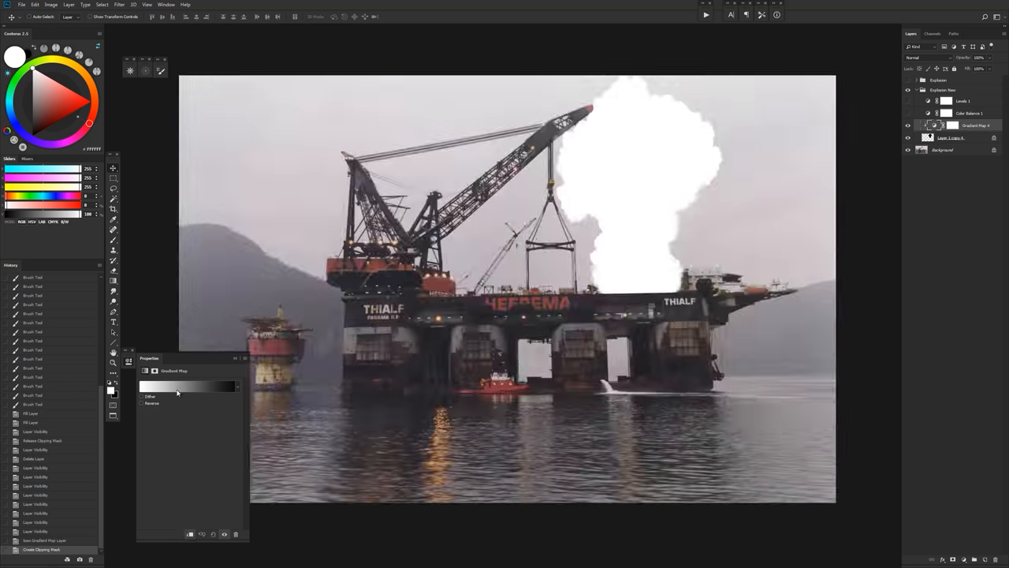
# - Build a black-brown-orange custom gradient in the Gradient Editor and apply it to the smoke
pyautogui.click(188, 385)
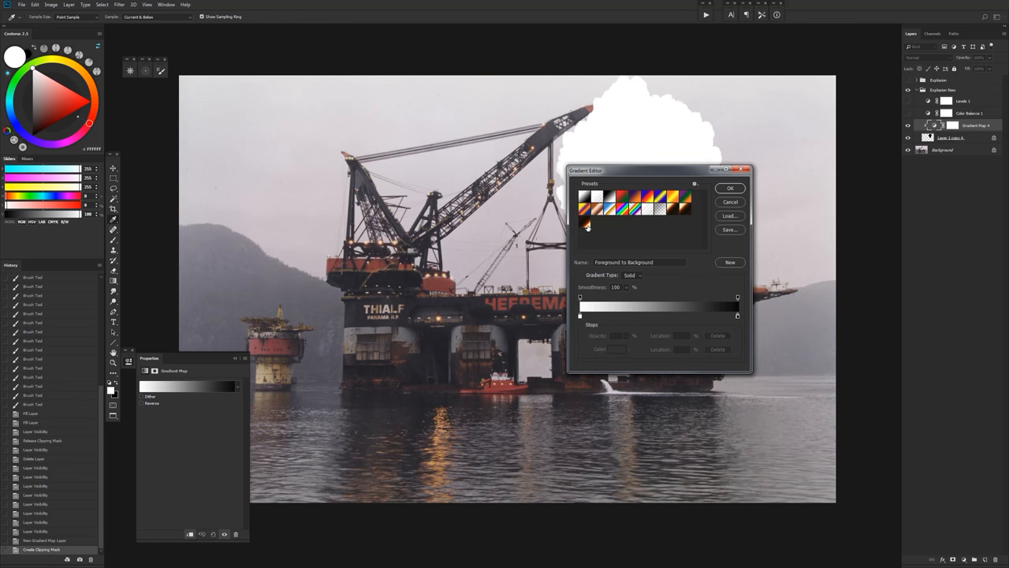
pyautogui.click(587, 224)
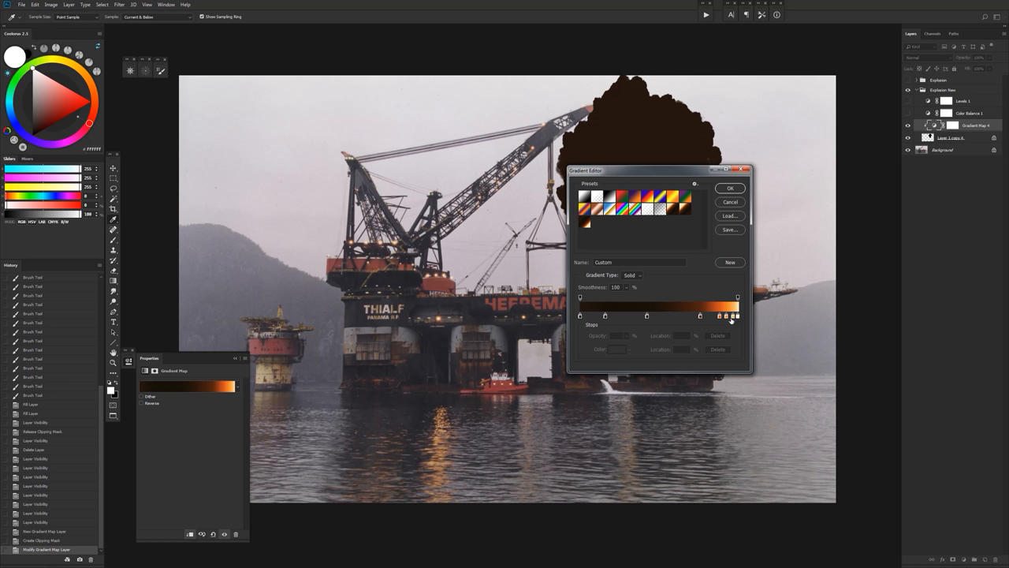
pyautogui.moveTo(634, 325)
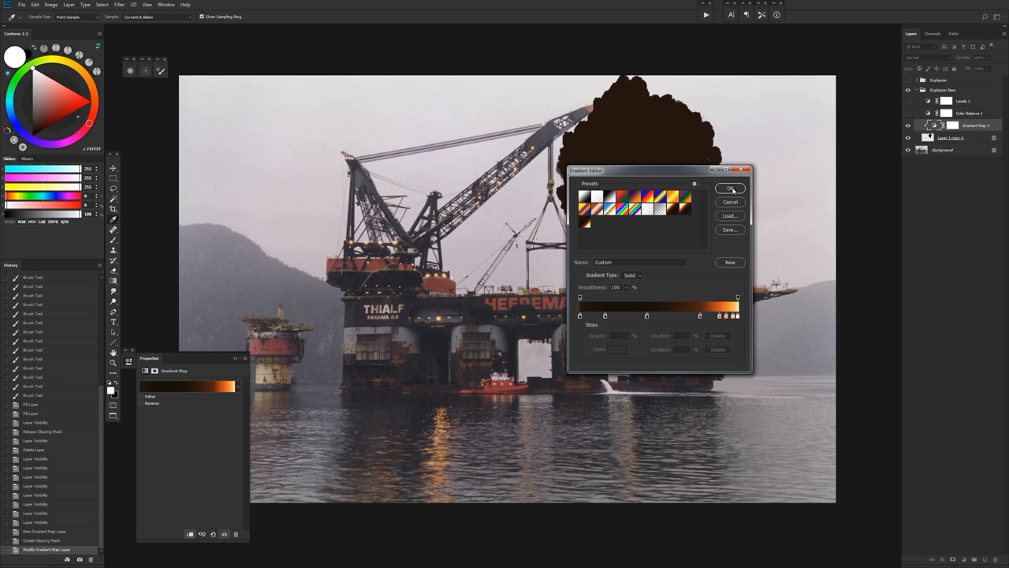
pyautogui.click(729, 189)
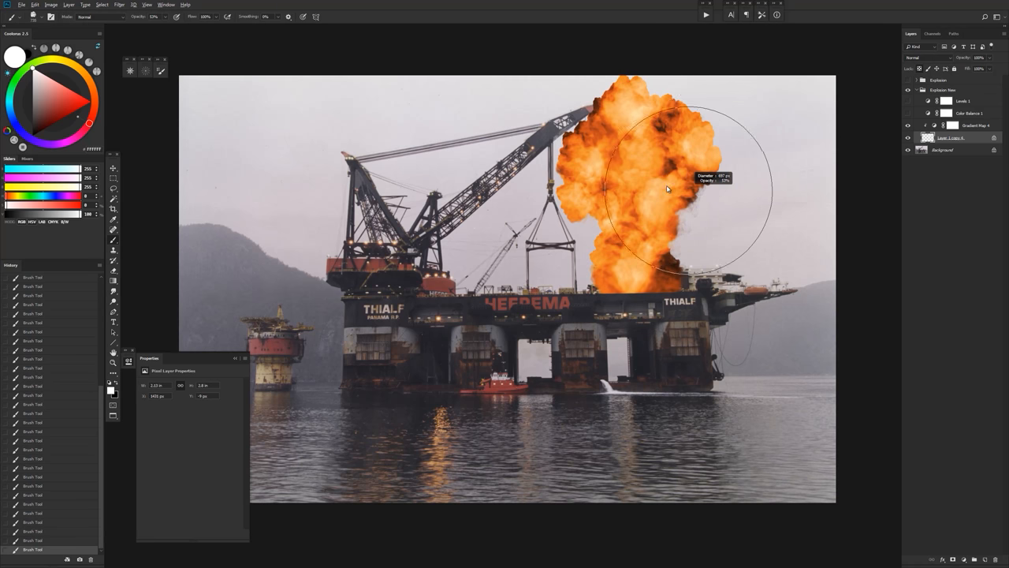
# - Brush brighter white and grey billows into the smoke, then show the fire colouring again
pyautogui.moveTo(669, 189); pyautogui.dragTo(596, 130)
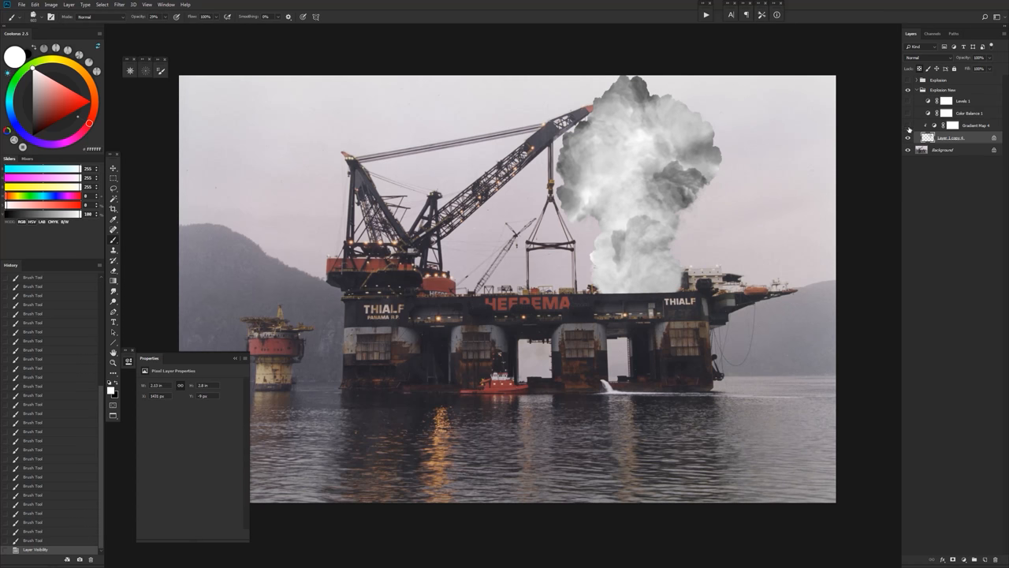
pyautogui.click(908, 127)
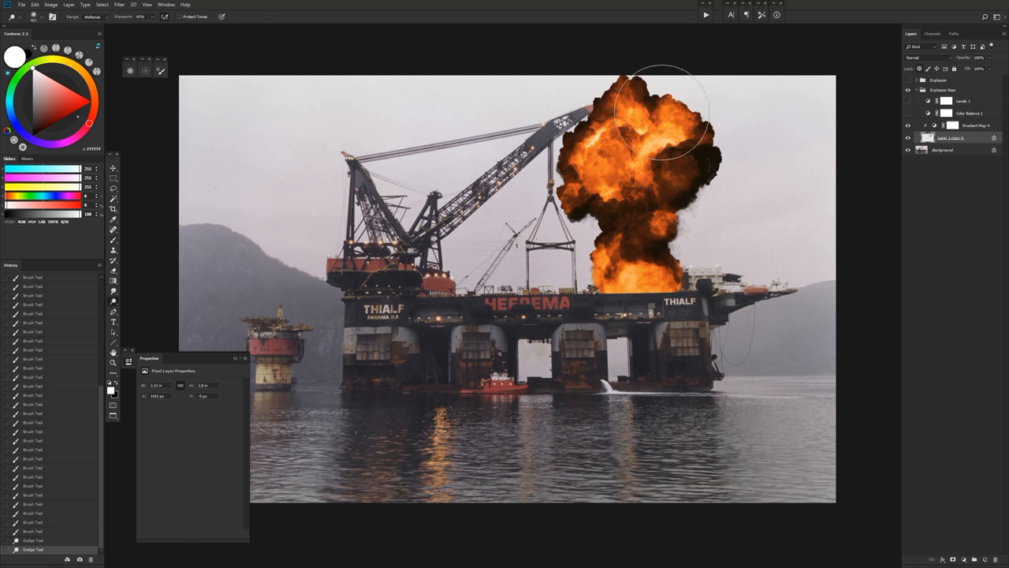
# - Dodge parts of the cloud brighter, then rebalance shadows and midtones in Levels
pyautogui.moveTo(662, 119); pyautogui.dragTo(646, 134)
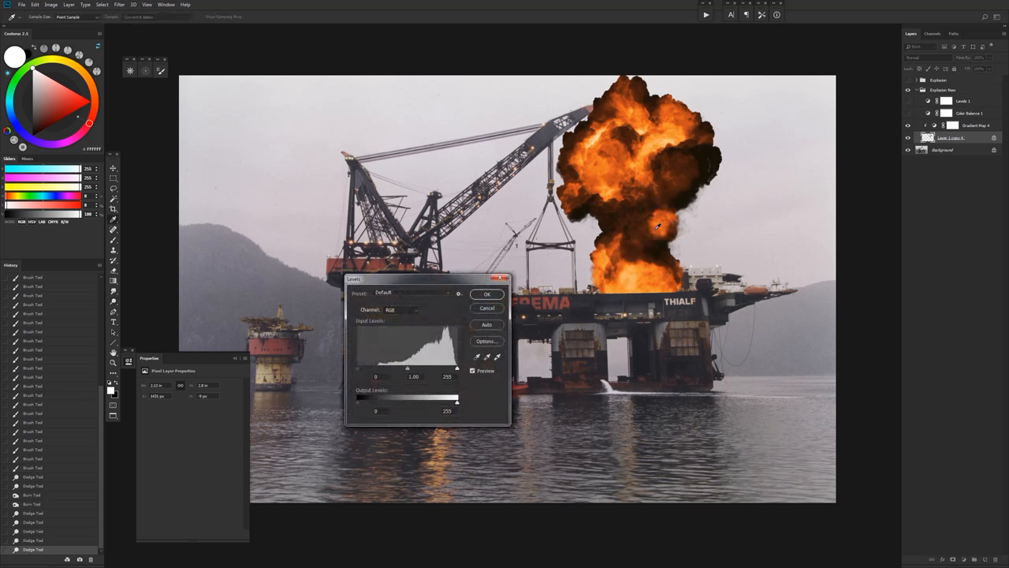
pyautogui.moveTo(407, 369); pyautogui.dragTo(429, 369)
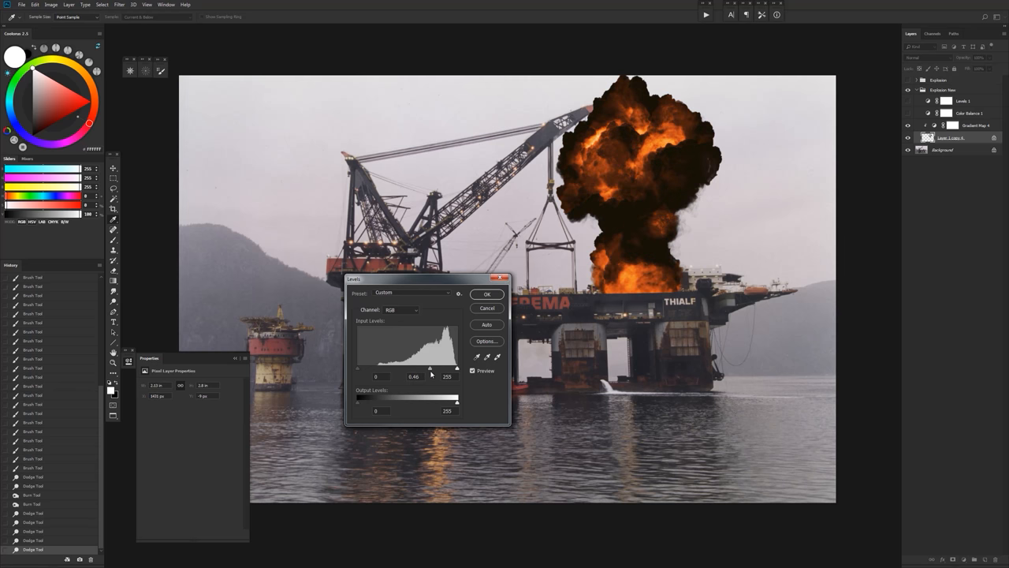
pyautogui.moveTo(429, 369); pyautogui.dragTo(395, 369)
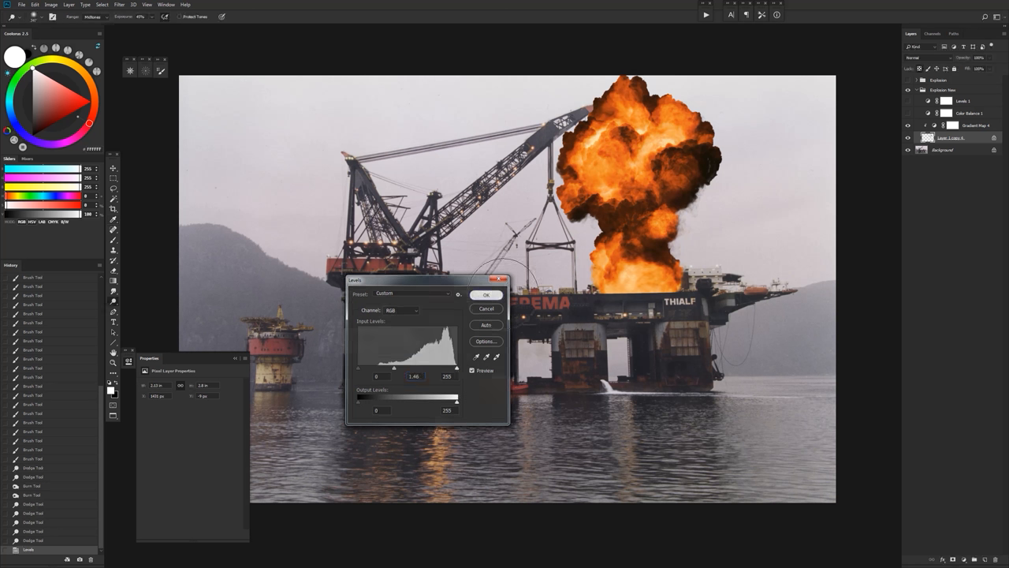
# - Apply the Levels contrast, compare by hiding a layer, then apply a second darker Levels adjustment
pyautogui.click(486, 295)
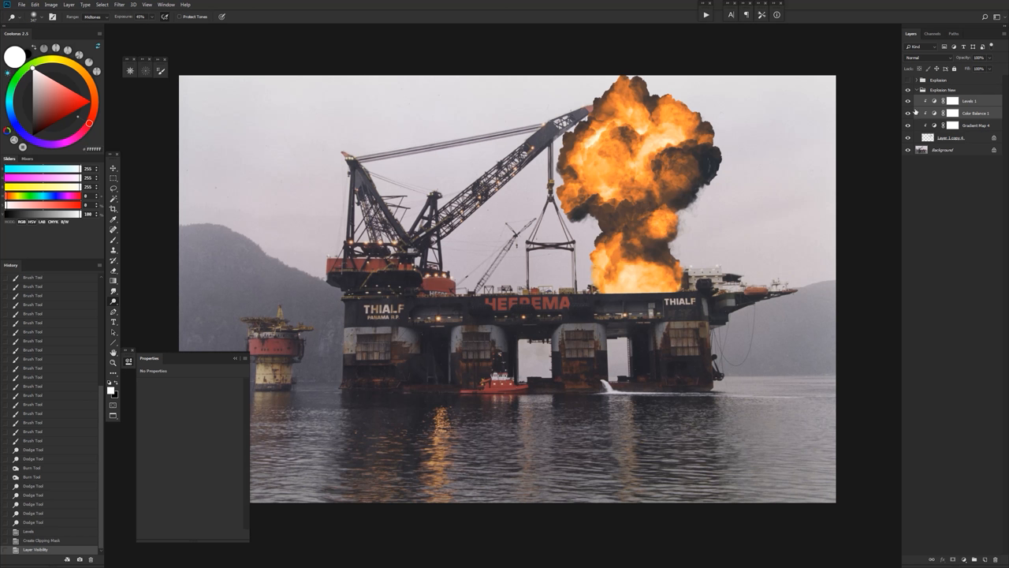
pyautogui.click(949, 138)
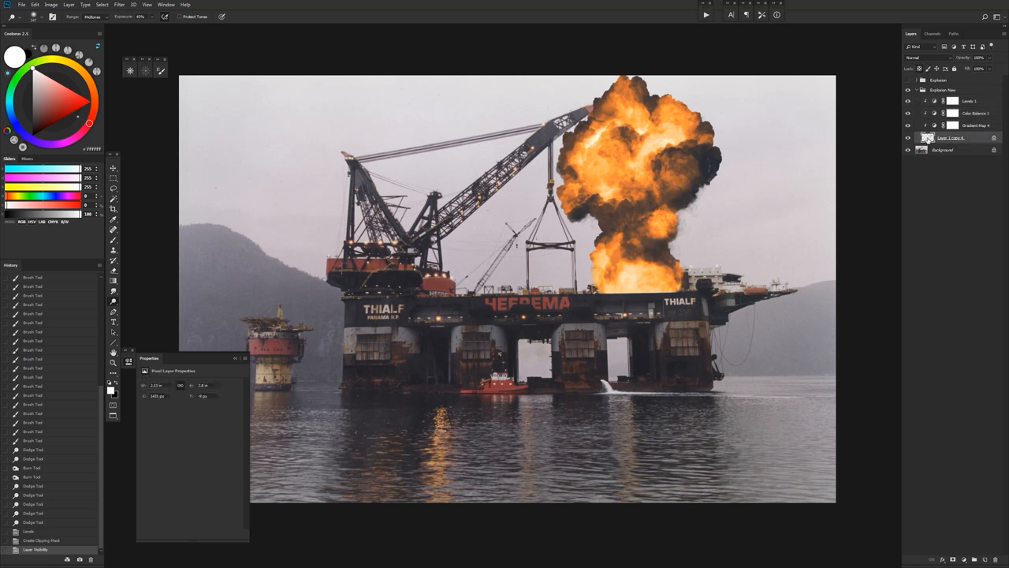
pyautogui.click(950, 137)
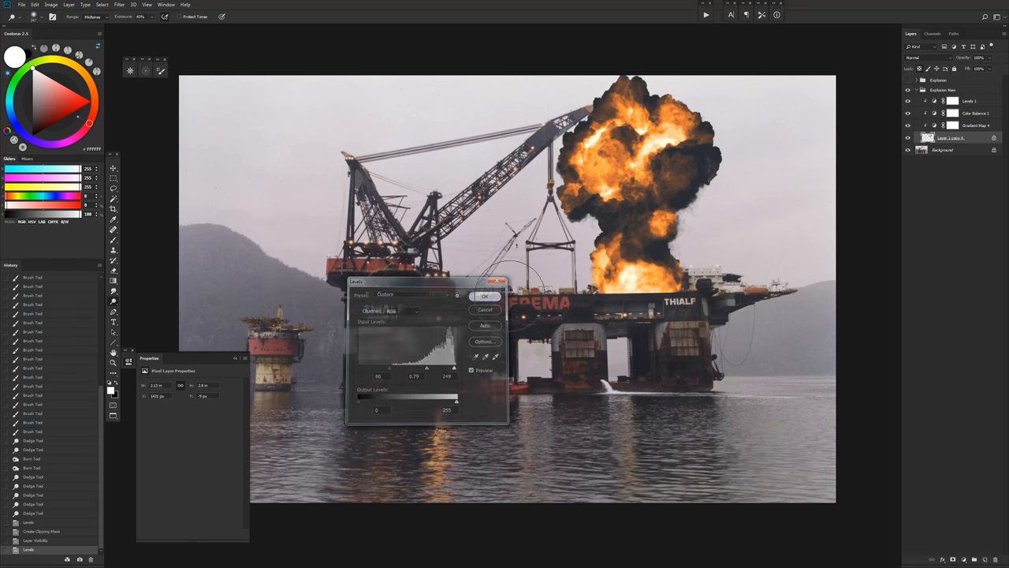
pyautogui.click(486, 297)
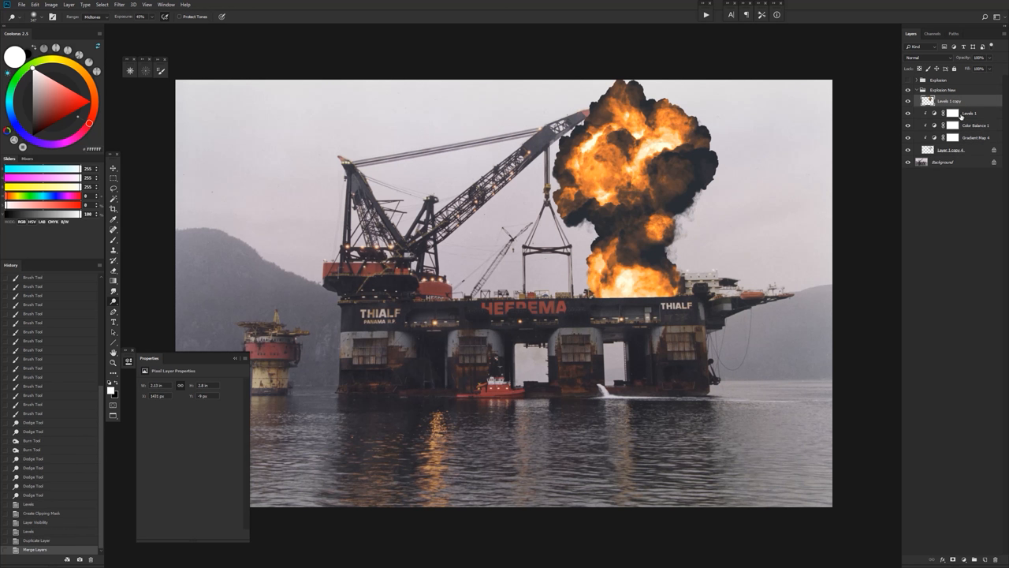
# - Gaussian-blur the copied explosion layer and blend it as Linear Dodge for a soft glow
pyautogui.click(931, 56)
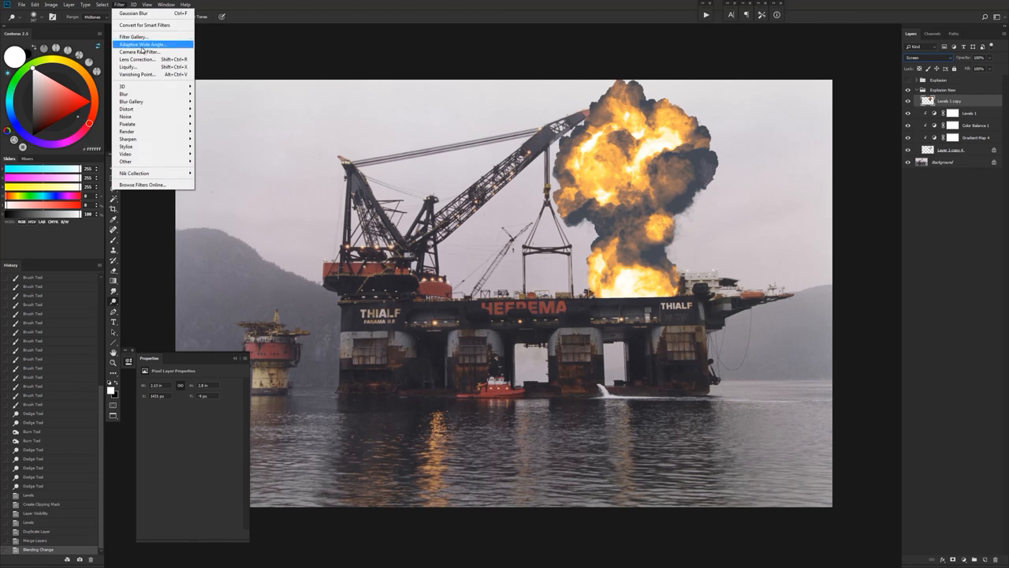
pyautogui.click(132, 12)
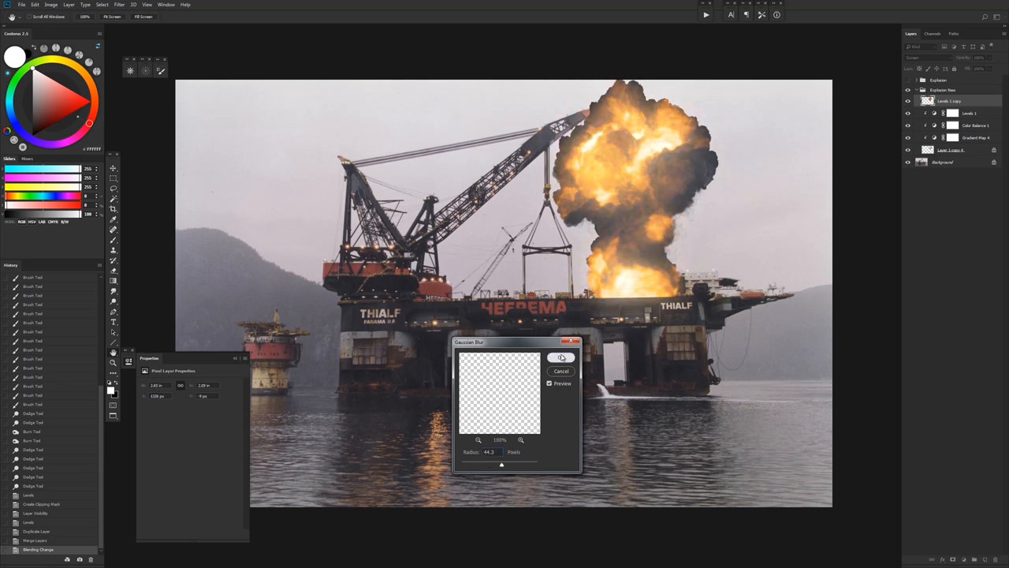
pyautogui.click(562, 356)
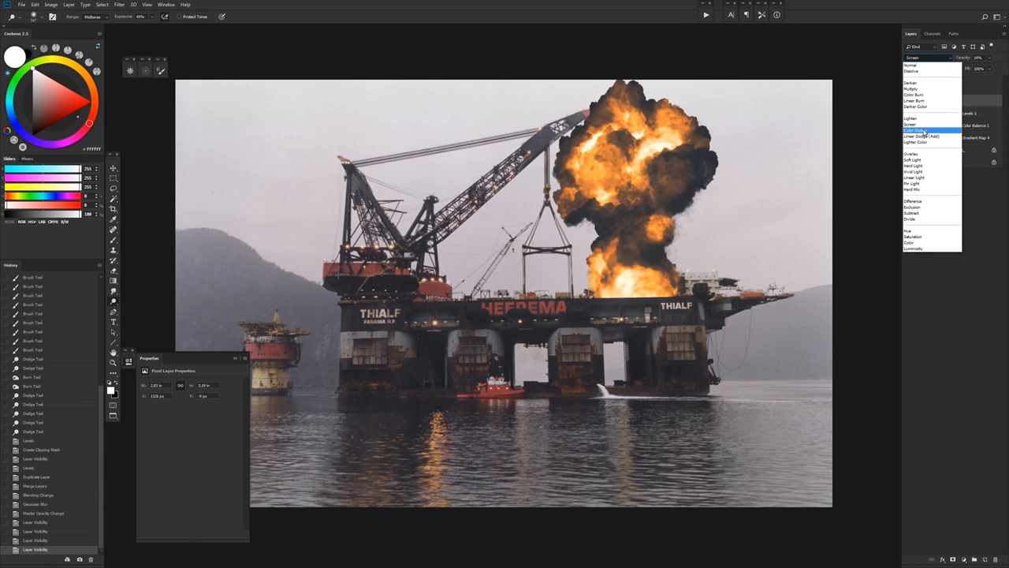
pyautogui.click(921, 135)
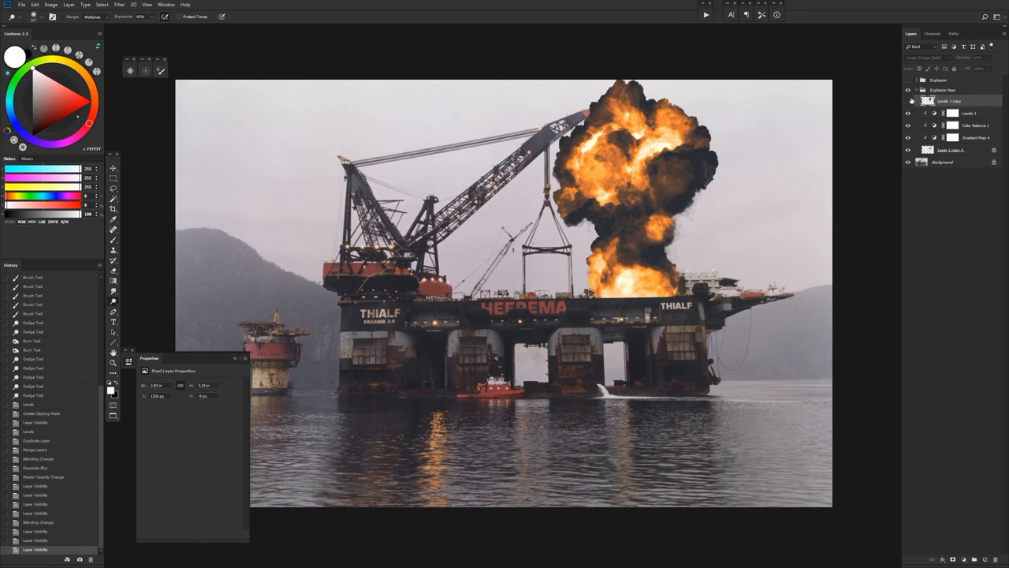